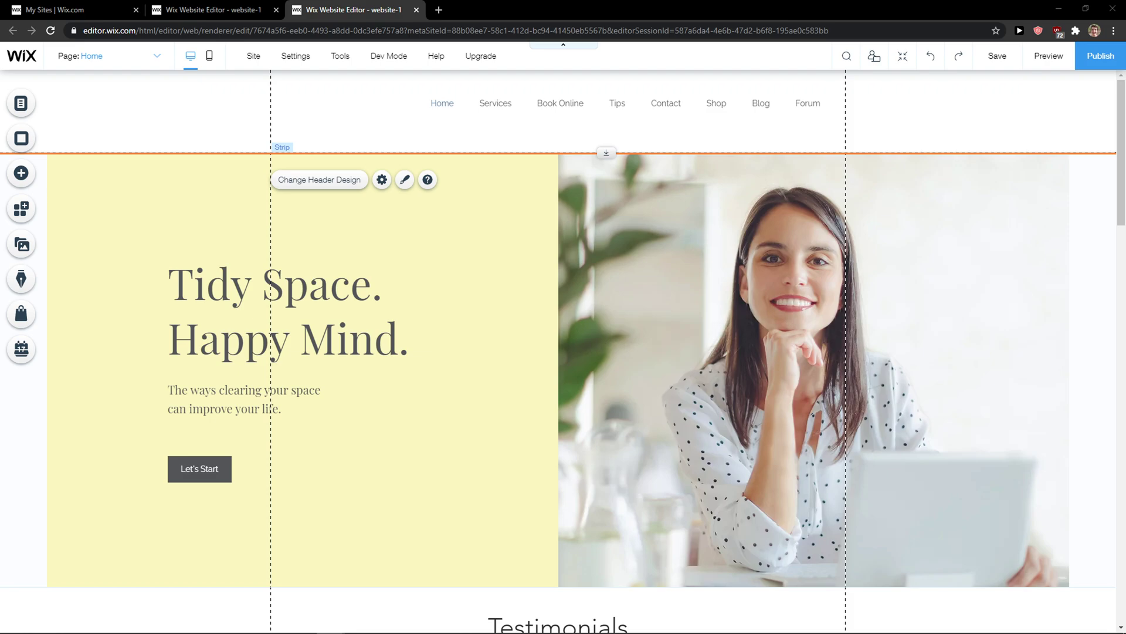
mouse_move(481, 236)
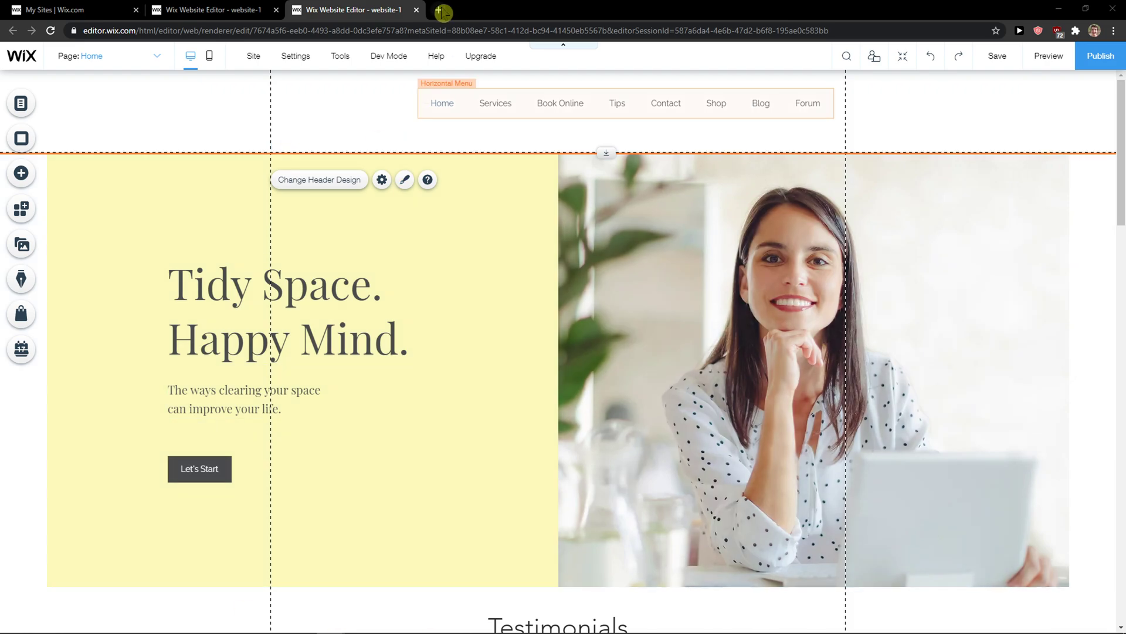
mouse_move(440, 13)
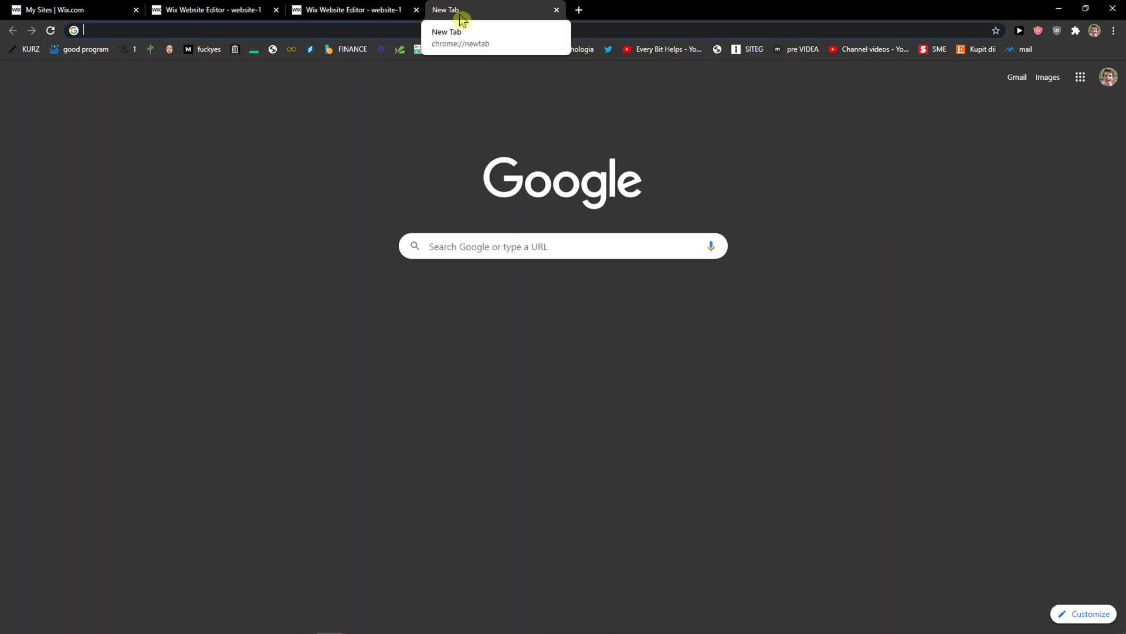
Search Google for 'transparent background' from a new tab's address bar
text(translate)
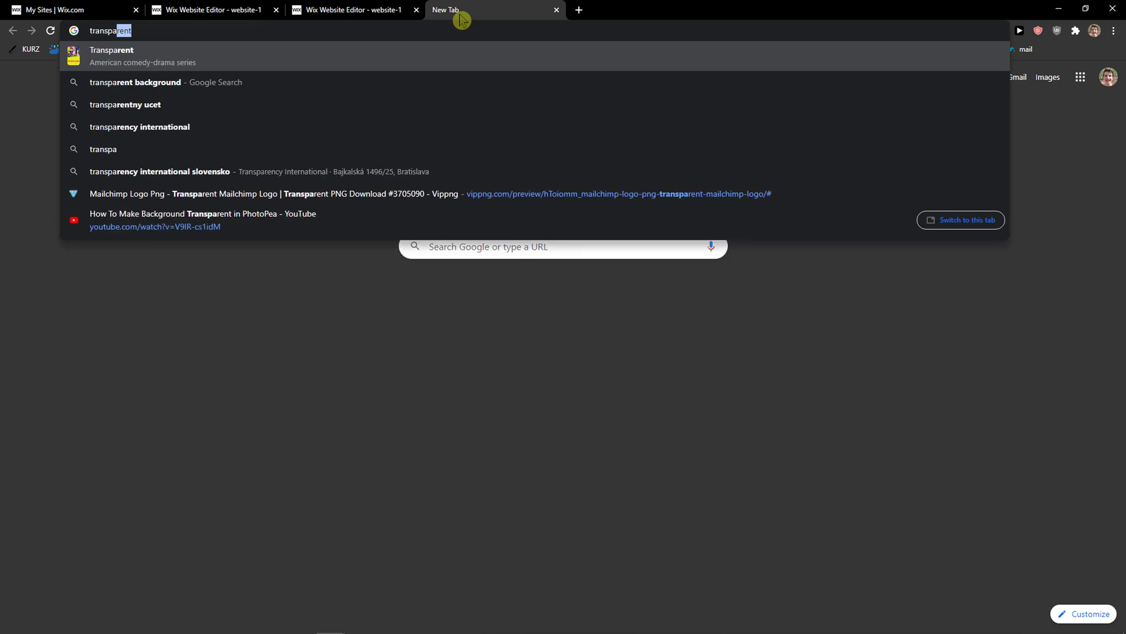
click(165, 82)
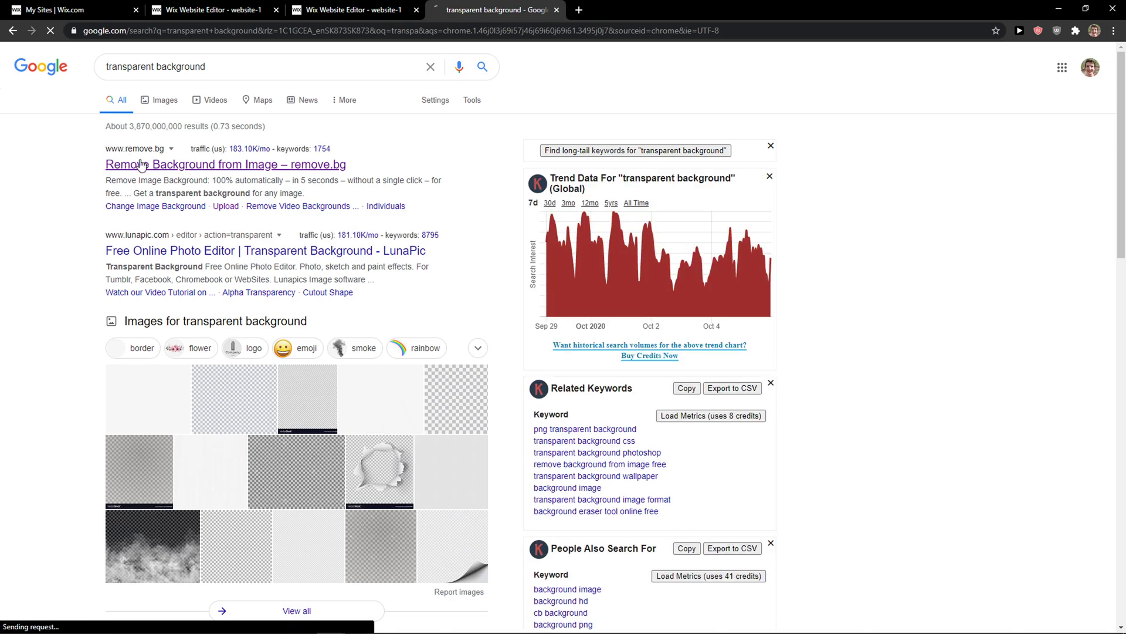
Upload the cannon picture to remove.bg, download the transparent PNG, and return to Wix
click(226, 165)
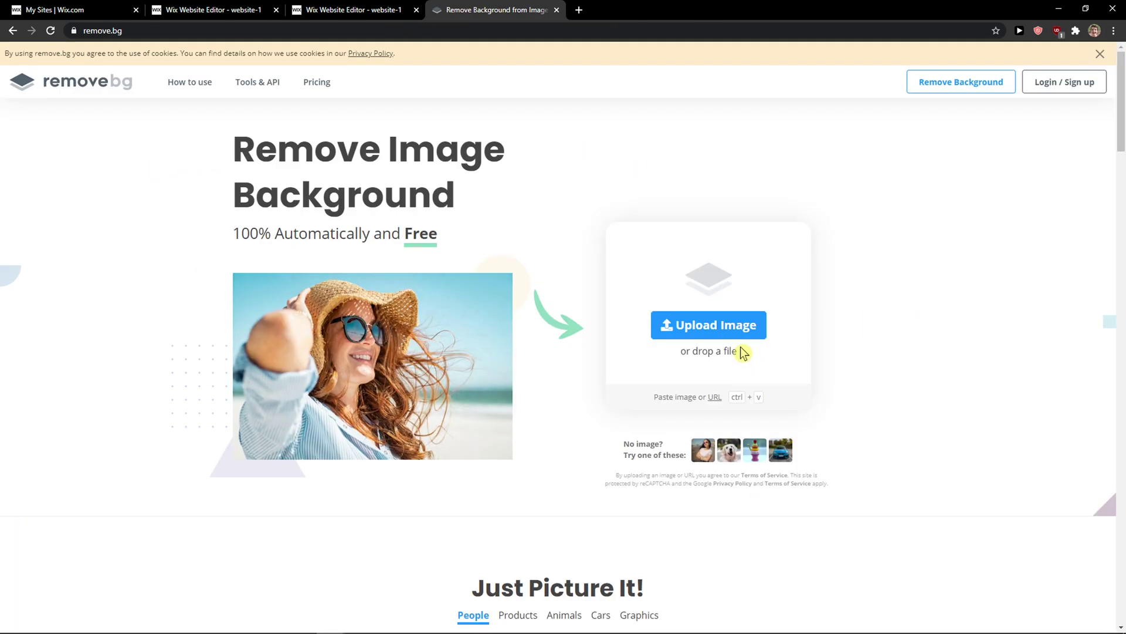
click(708, 325)
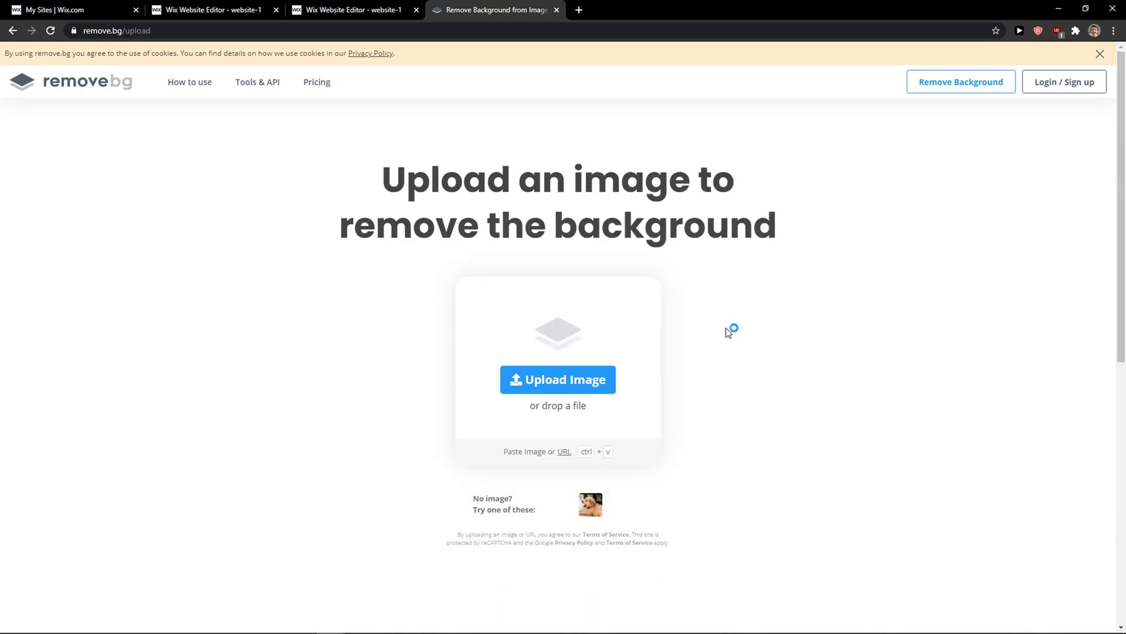
click(557, 379)
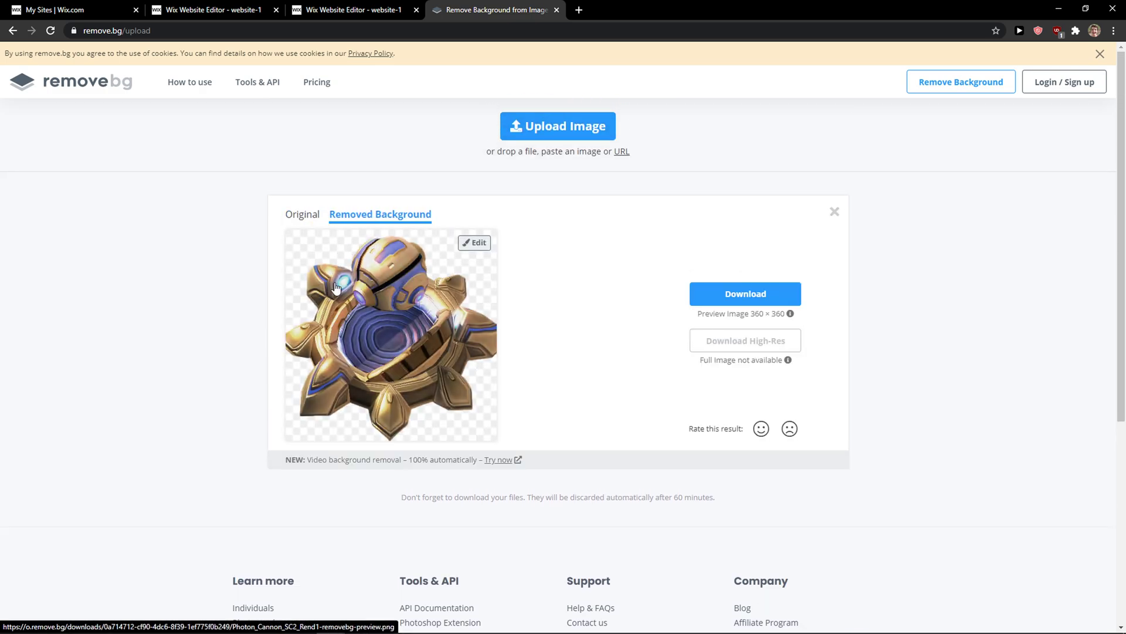
mouse_move(737, 308)
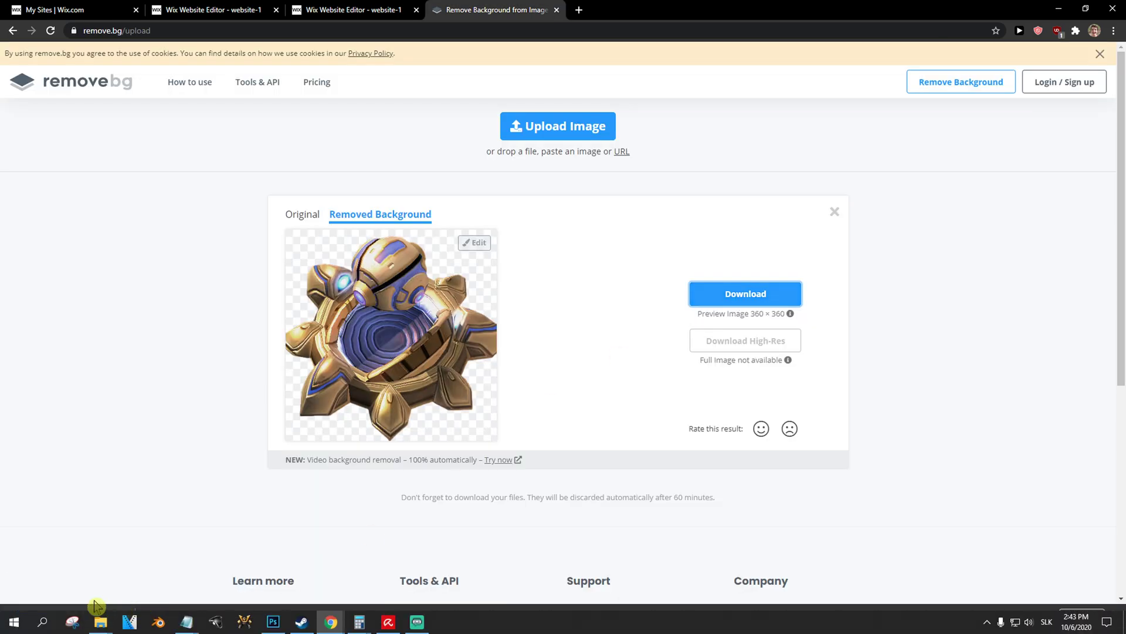
click(72, 10)
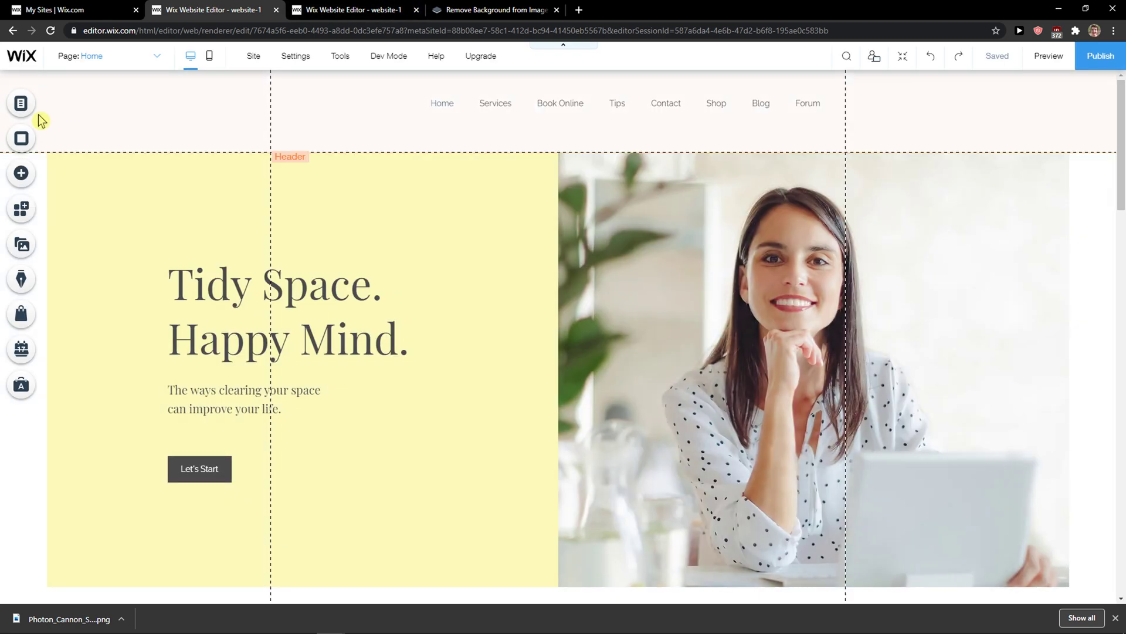
Upload the transparent cannon PNG from the computer into the site's image files and place it
click(21, 172)
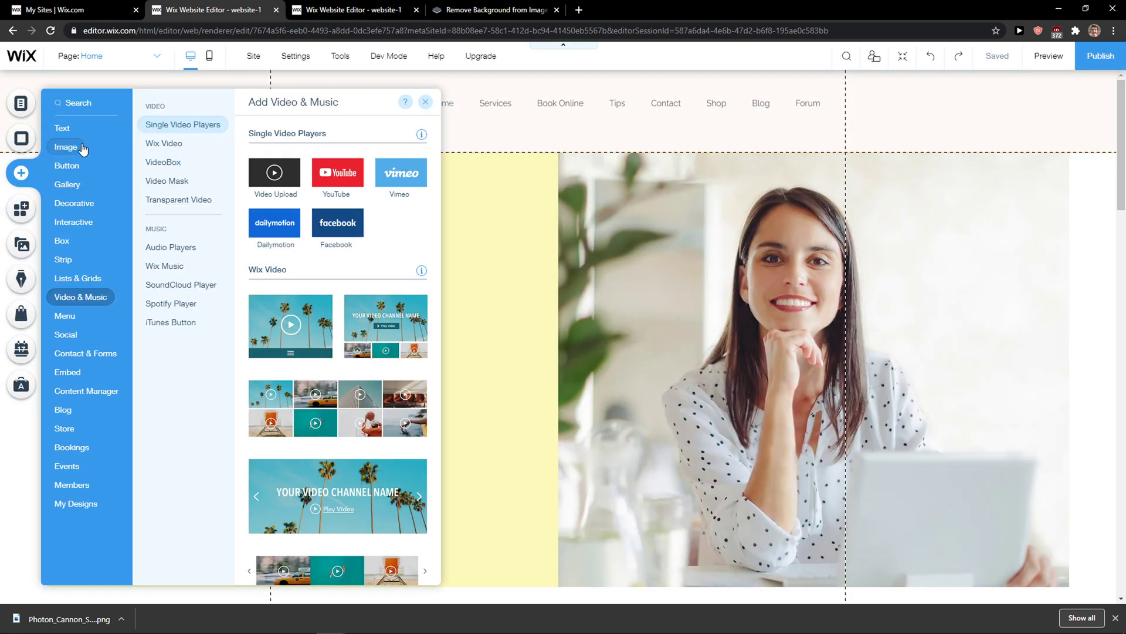
click(65, 147)
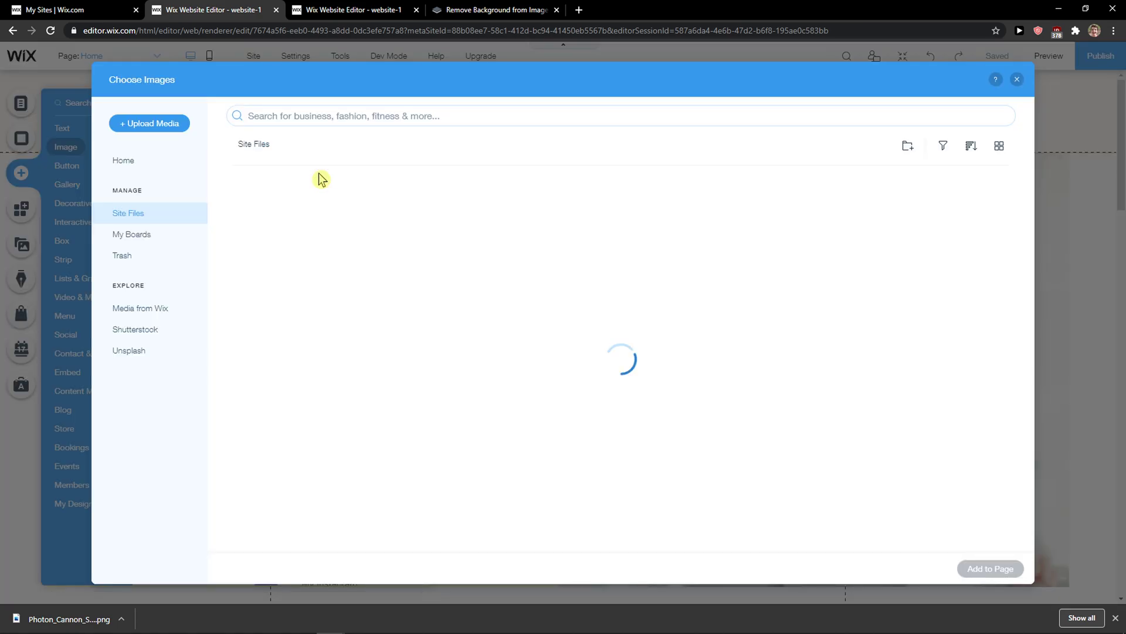
click(149, 123)
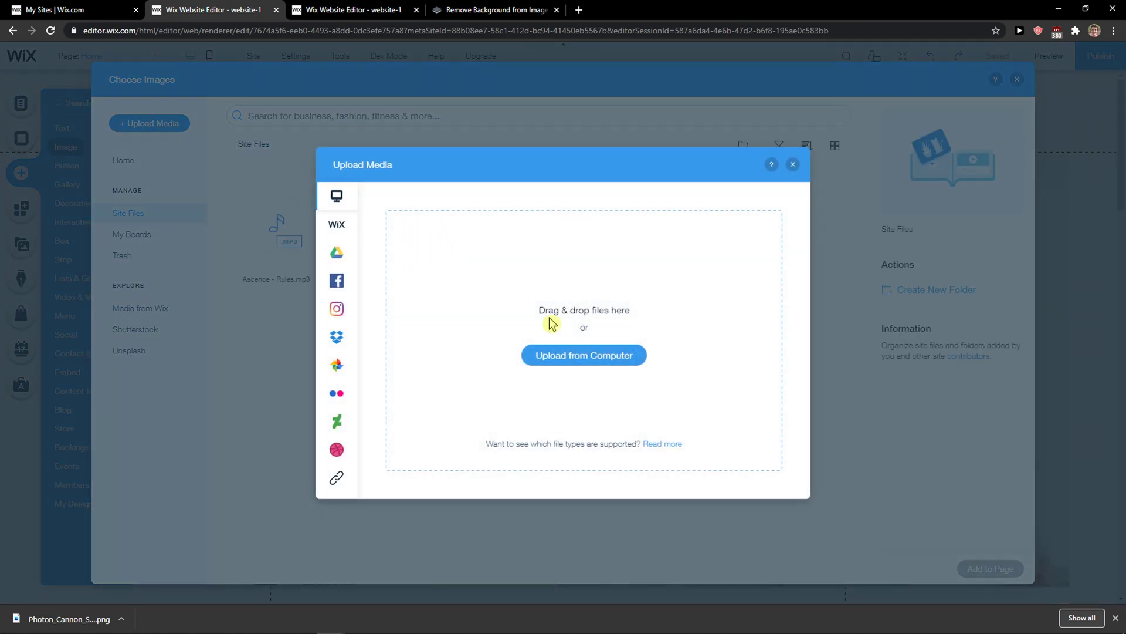
click(583, 354)
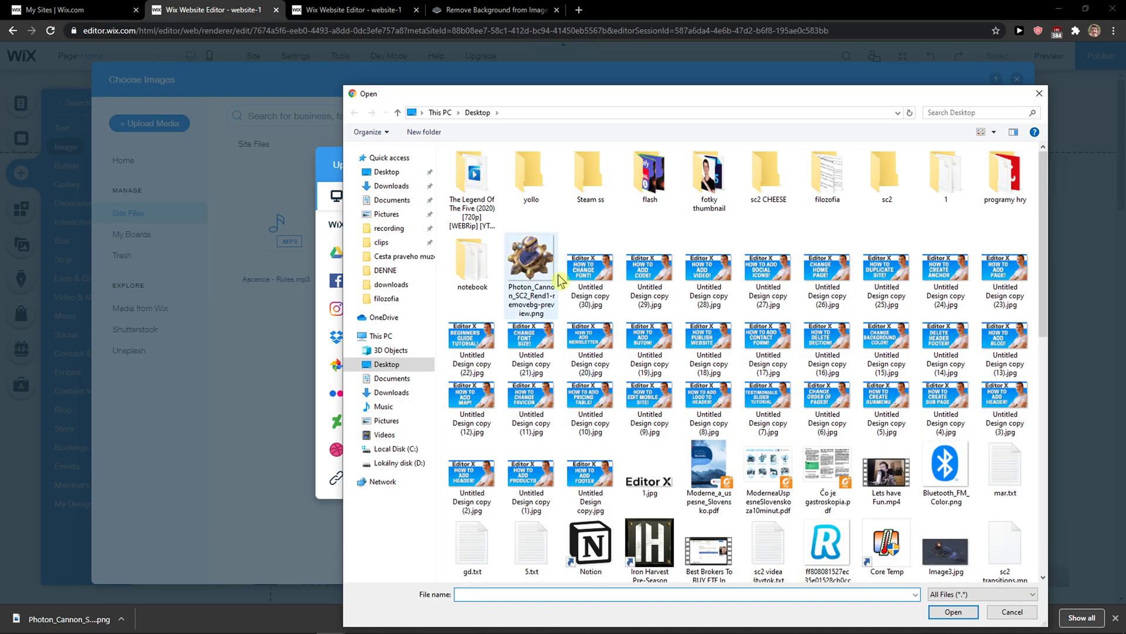
click(953, 612)
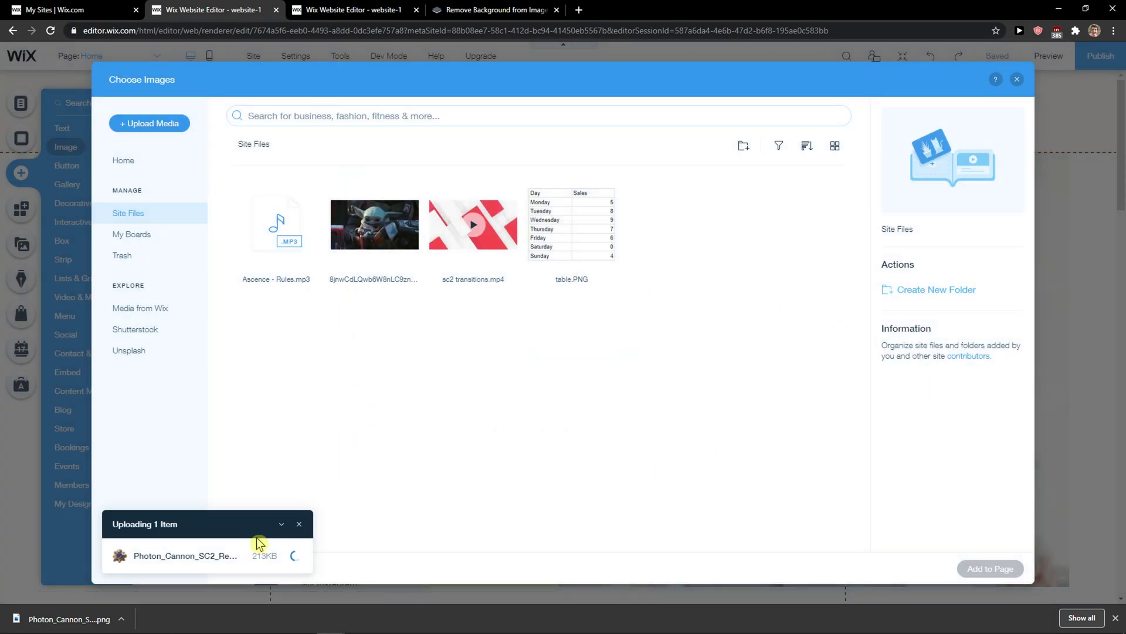
mouse_move(252, 539)
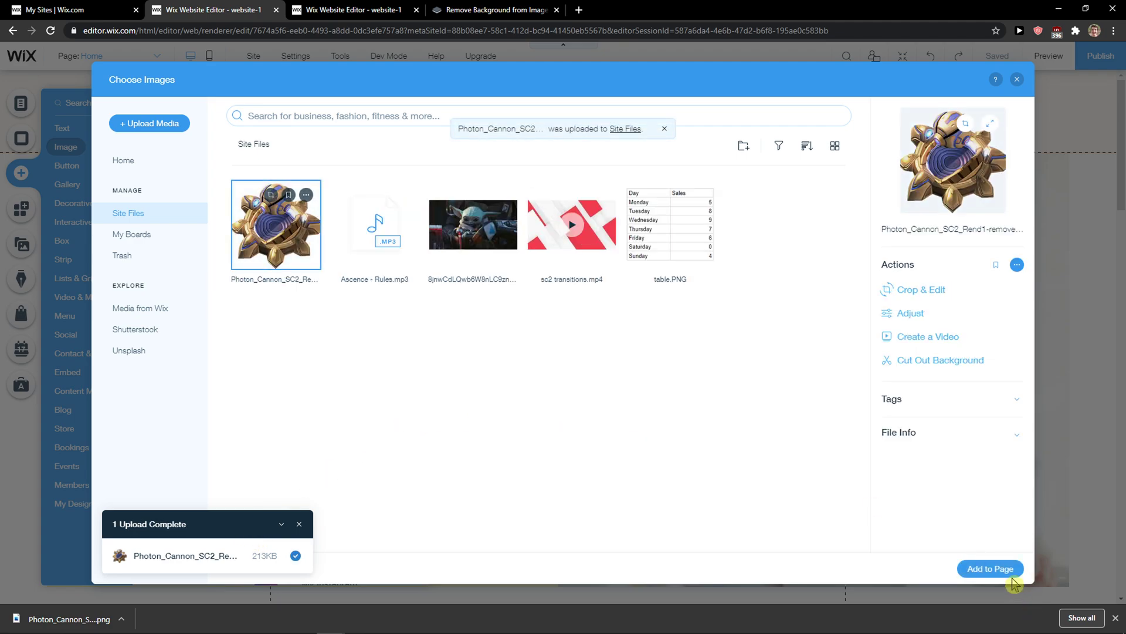
click(990, 568)
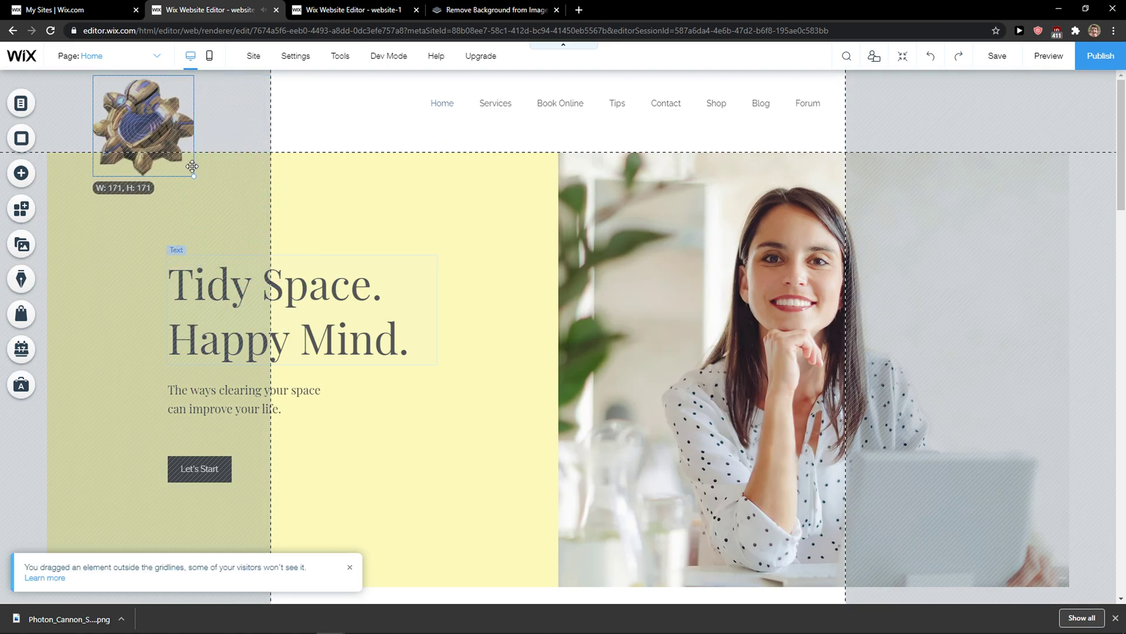
Move the cannon image into the header beside the menu and switch to mobile layout
drag(142, 126, 302, 107)
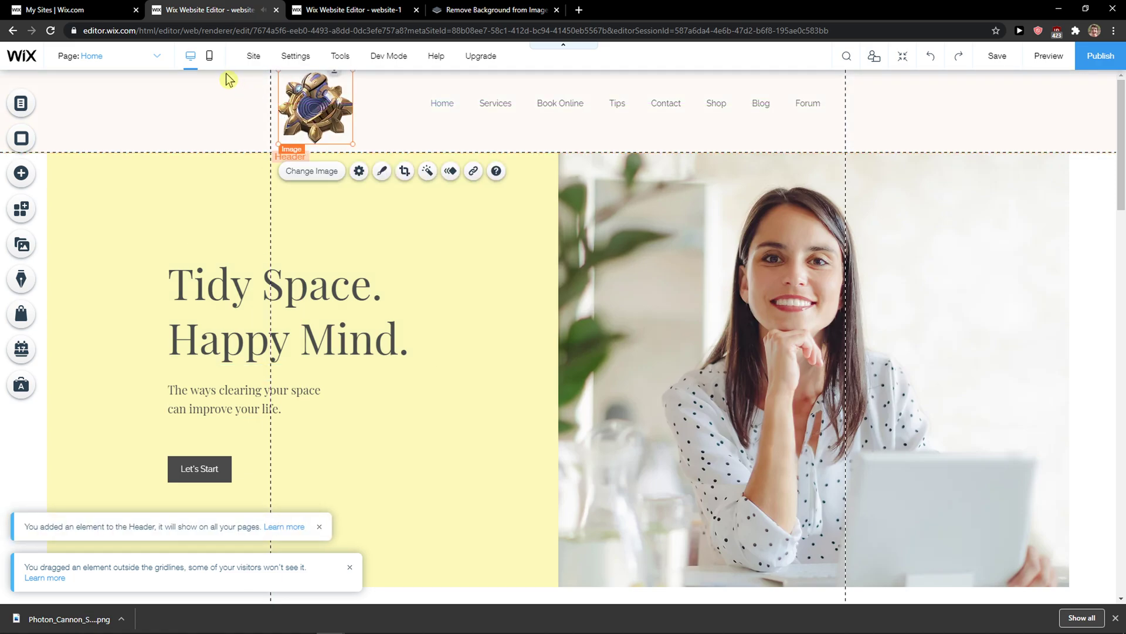
click(209, 57)
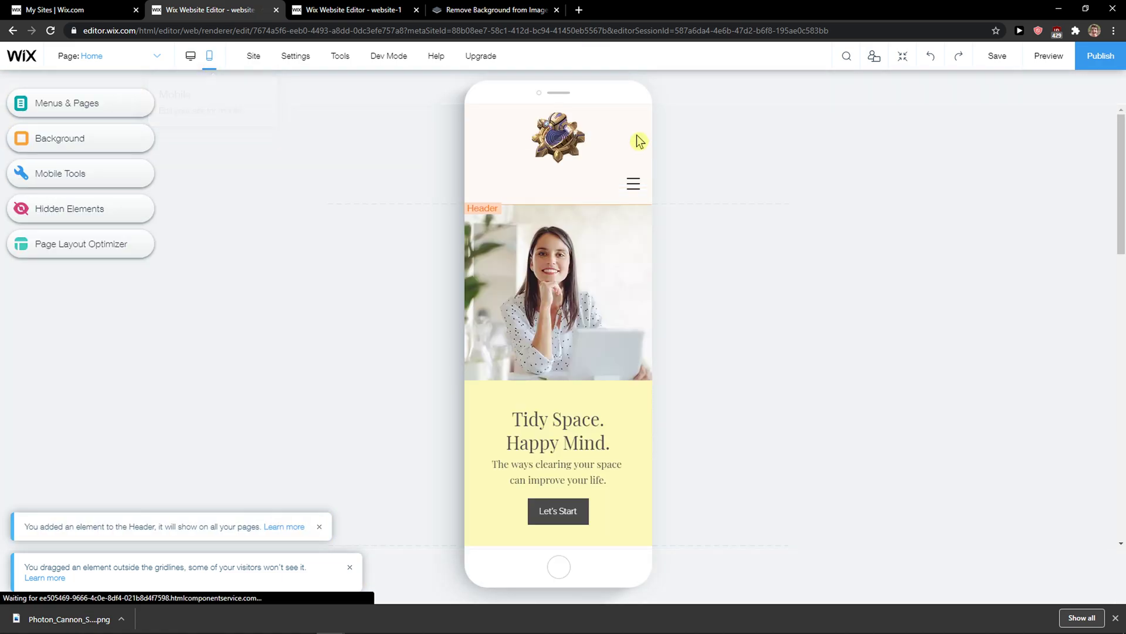
Check the logo in the mobile header, dismiss the intro, and return to desktop layout
click(558, 138)
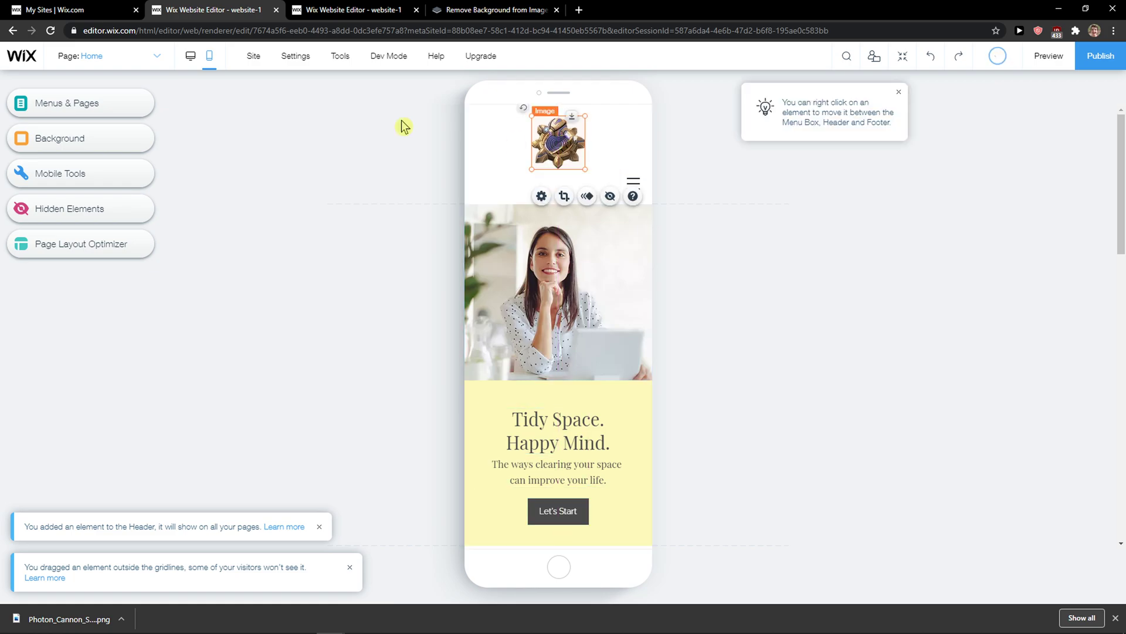
click(191, 56)
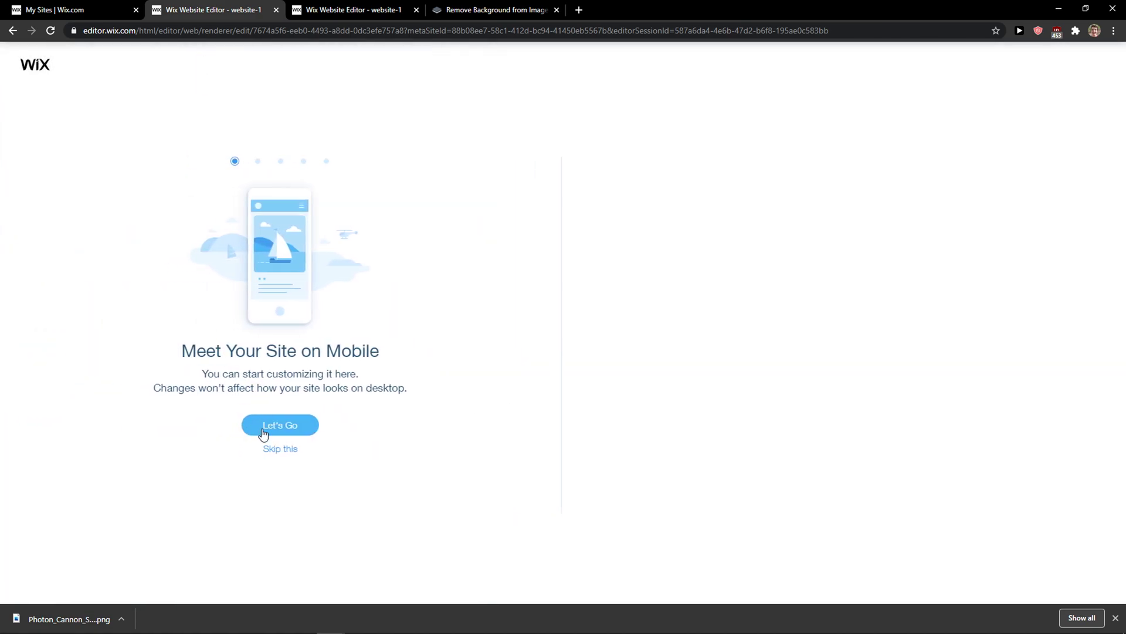
click(279, 425)
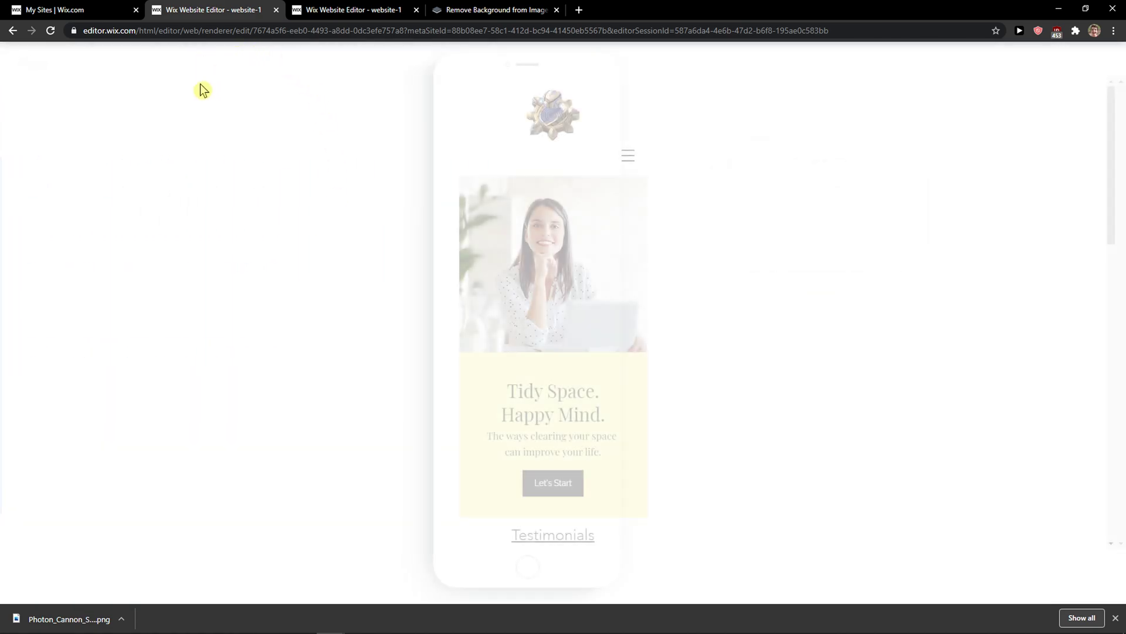
click(190, 56)
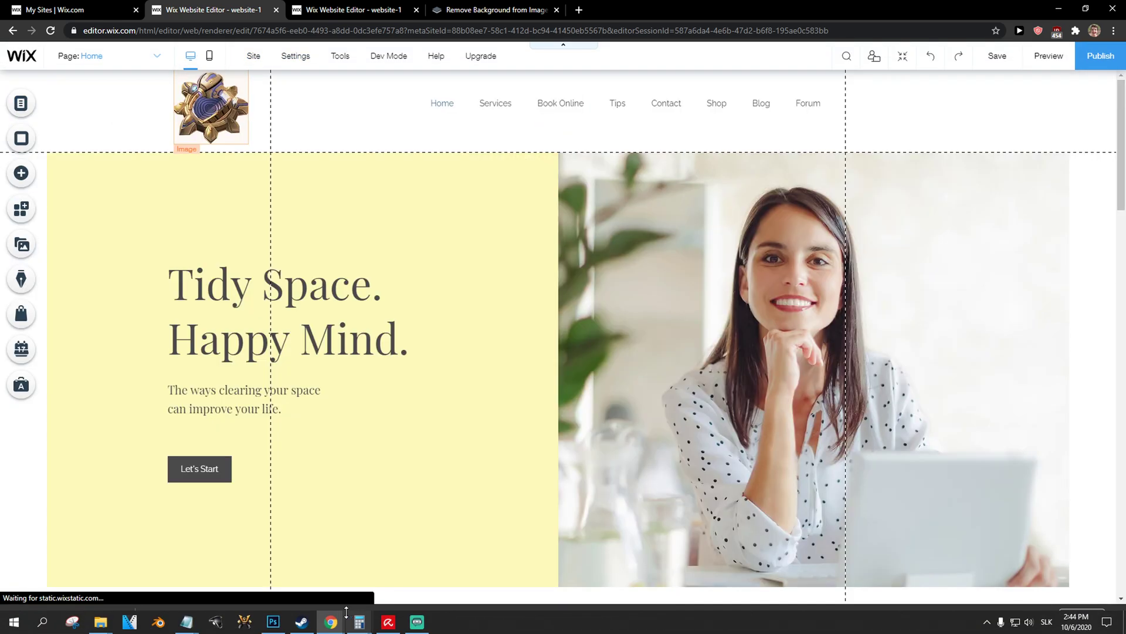